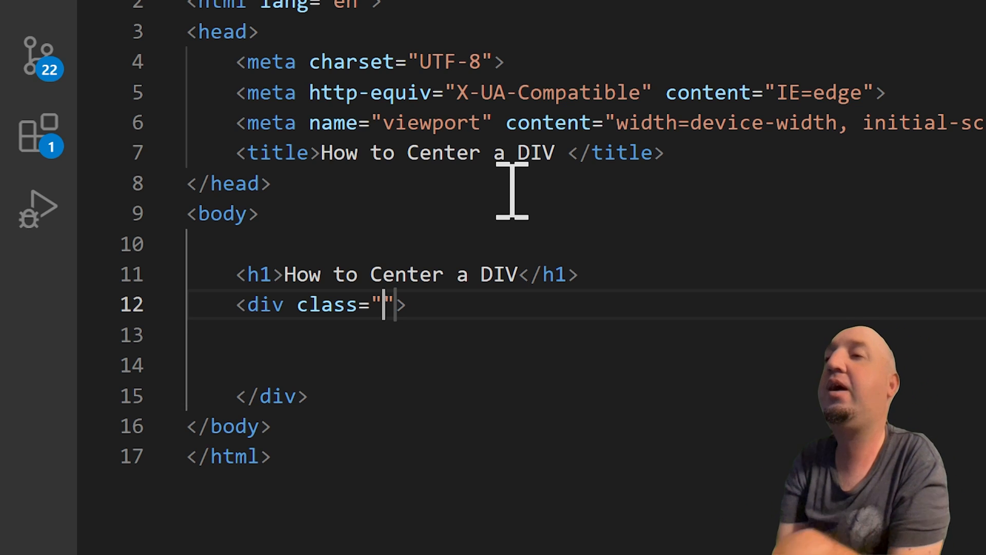
Give the div class "center" and add an empty <style> block after the title tag.
{"action": "type", "text": "center"}
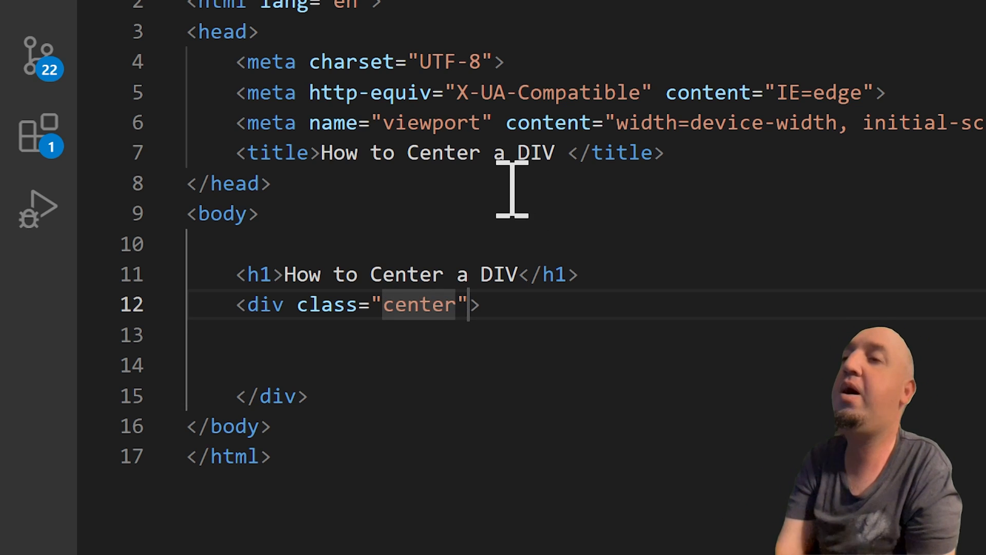
{"action": "mouse_move", "coordinate": [533, 394]}
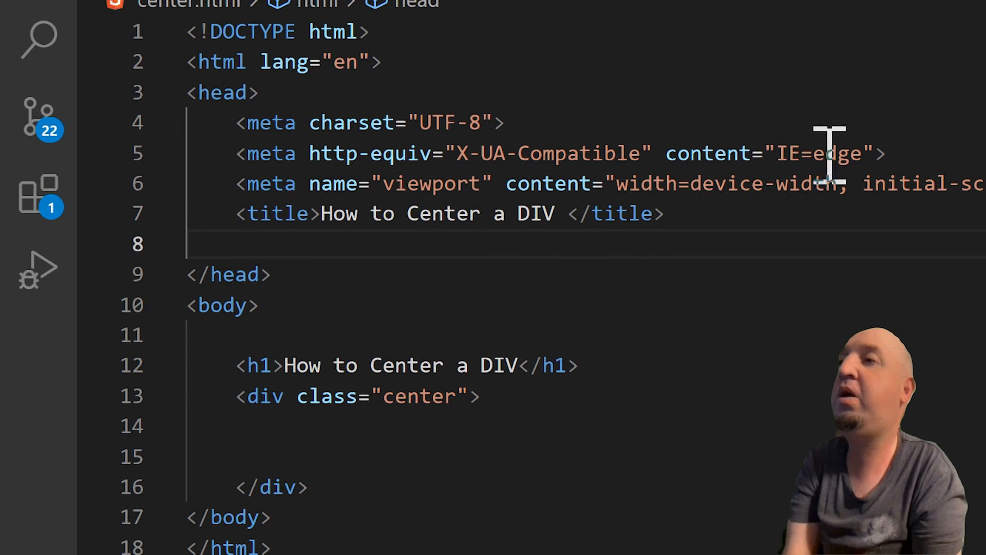
{"action": "type", "text": "<style></style>"}
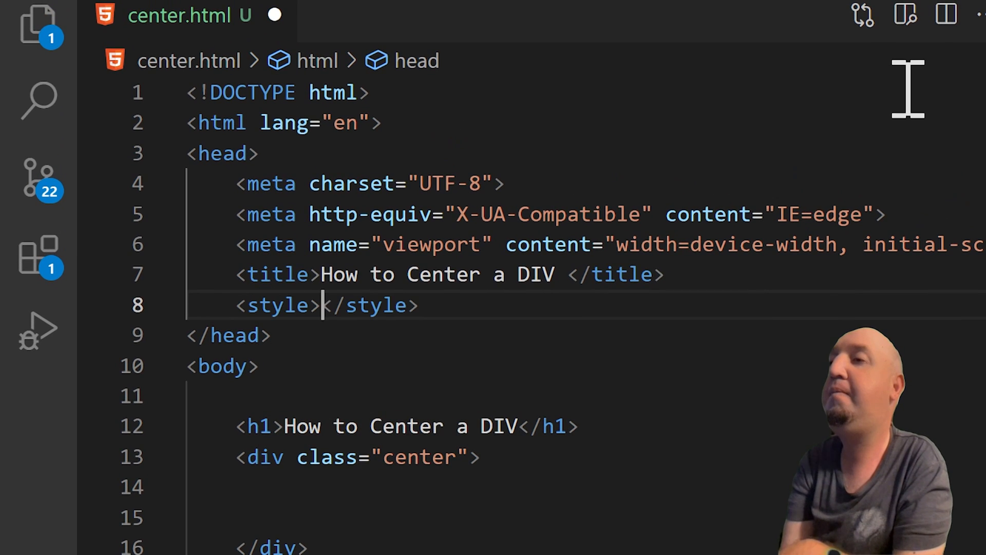
{"action": "key", "text": "Enter"}
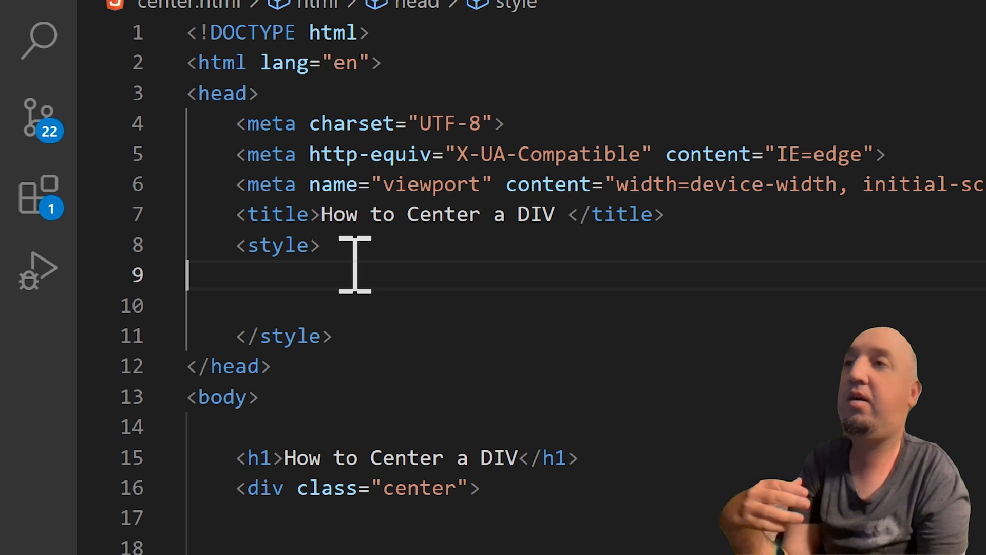
{"action": "scroll", "scroll_direction": "down", "scroll_amount": 3}
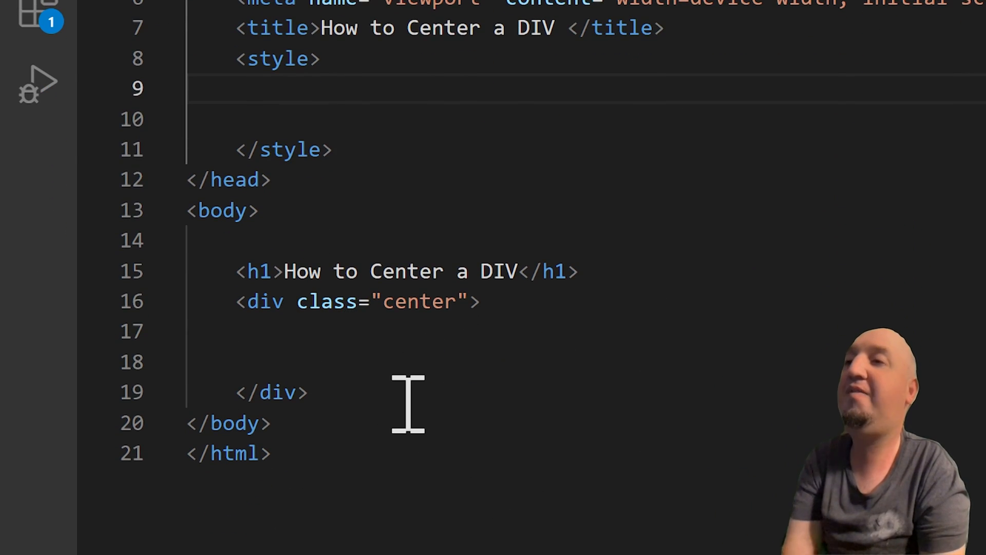
{"action": "mouse_move", "coordinate": [384, 368]}
{"action": "type", "text": ","}
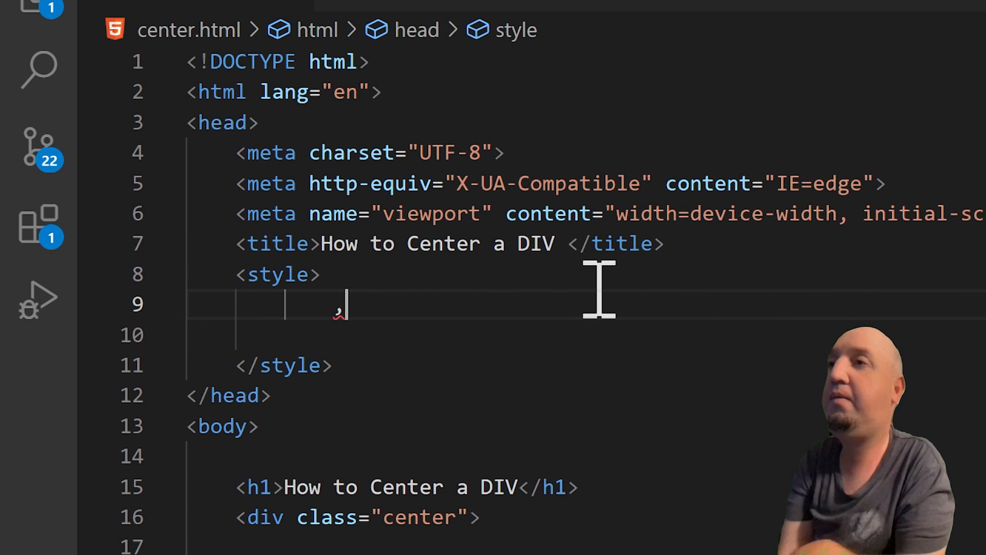
Start a .center rule with width 400px and height 400px.
{"action": "type", "text": ".ce"}
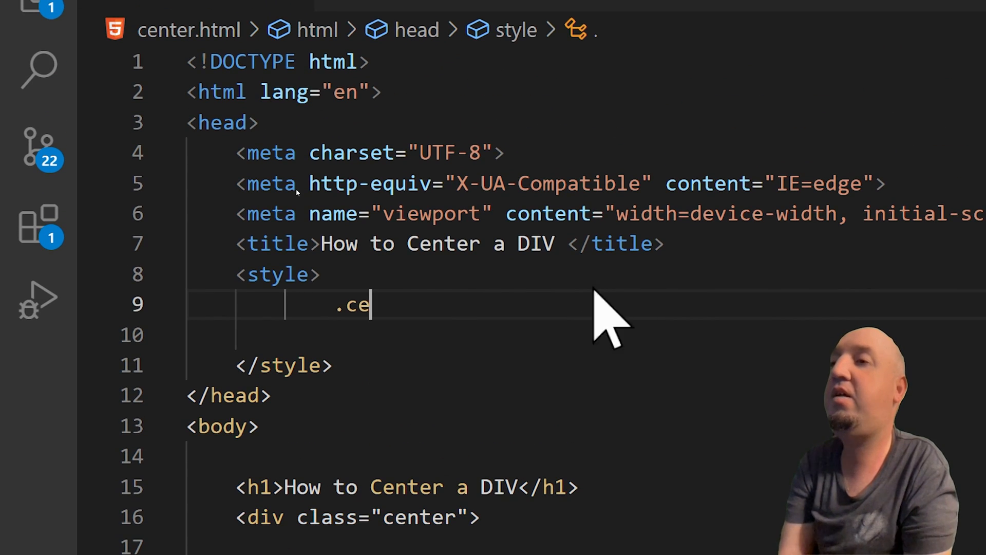
{"action": "type", "text": "nter"}
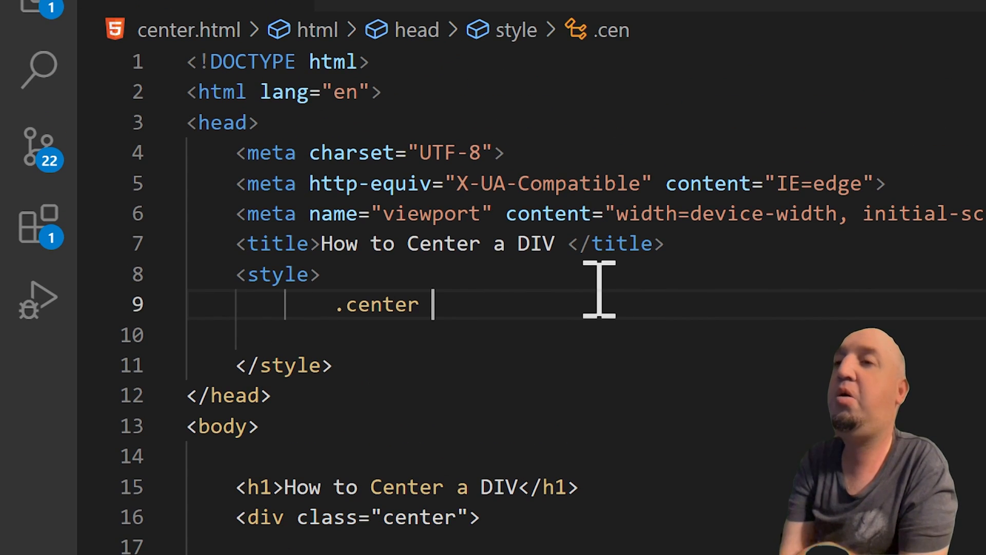
{"action": "type", "text": "{"}
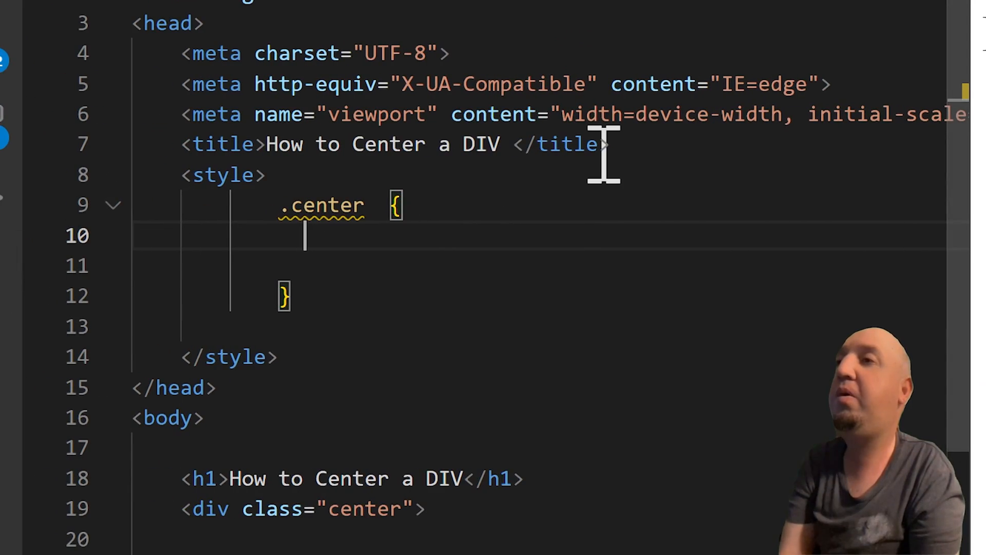
{"action": "type", "text": "width: 400px;"}
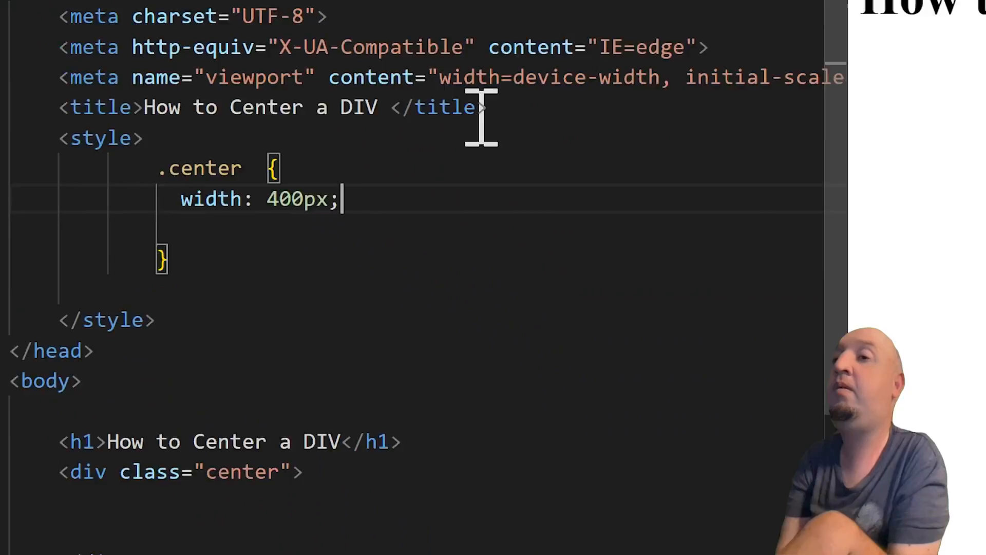
{"action": "type", "text": "height: ;"}
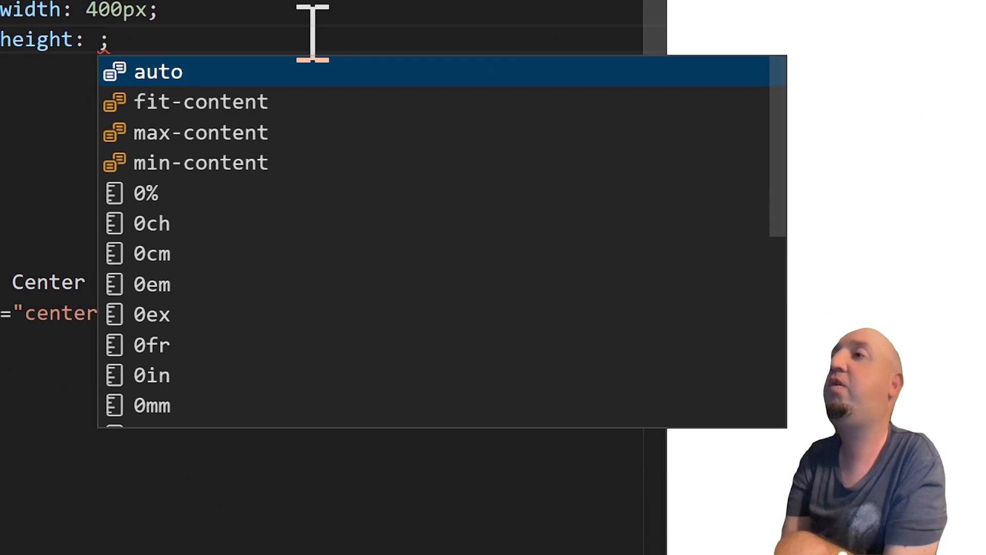
{"action": "type", "text": "400px"}
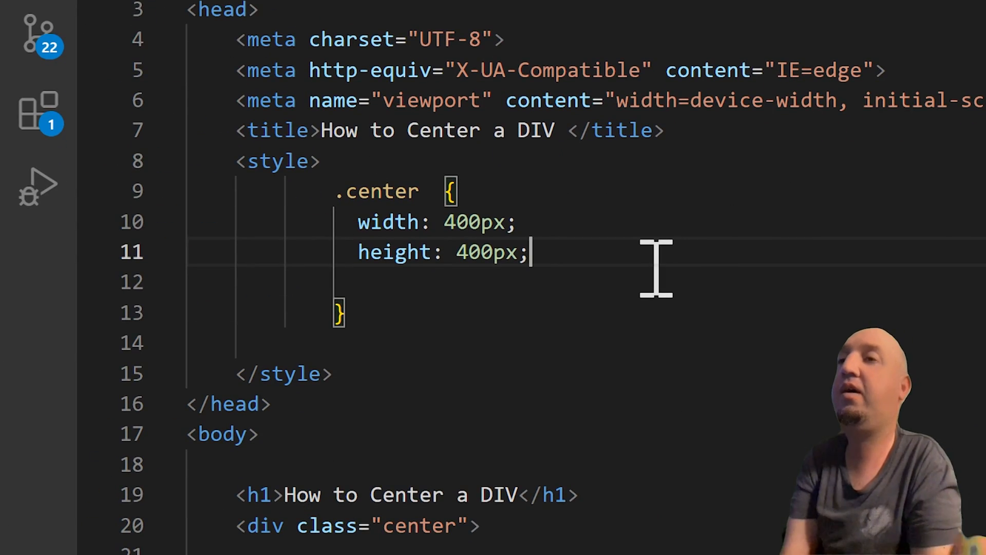
Set the .center background-color to antiquewhite from the suggestions.
{"action": "type", "text": "background-color:"}
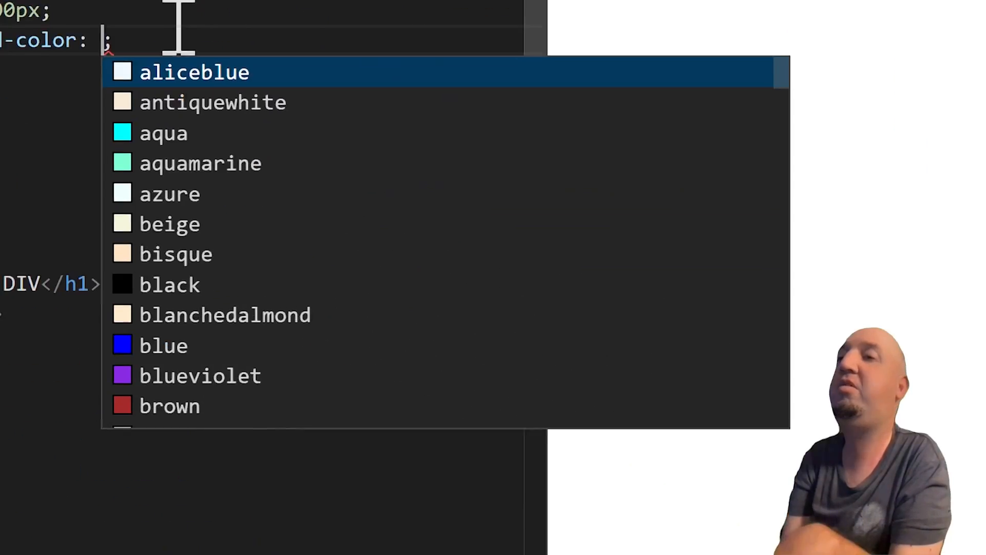
{"action": "key", "text": "Down"}
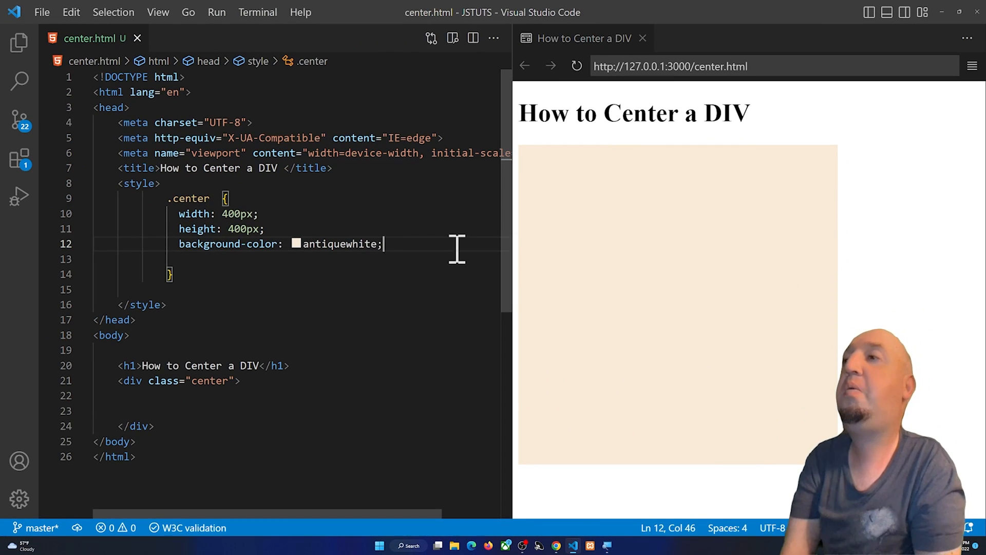
Add display: block and margin-left: auto to the .center rule.
{"action": "key", "text": "Enter"}
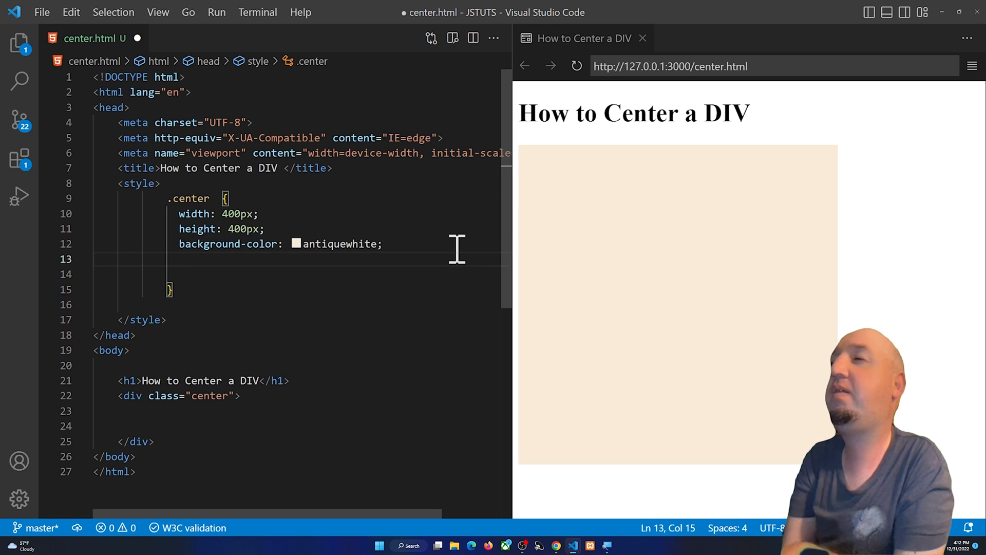
{"action": "type", "text": "display: block;"}
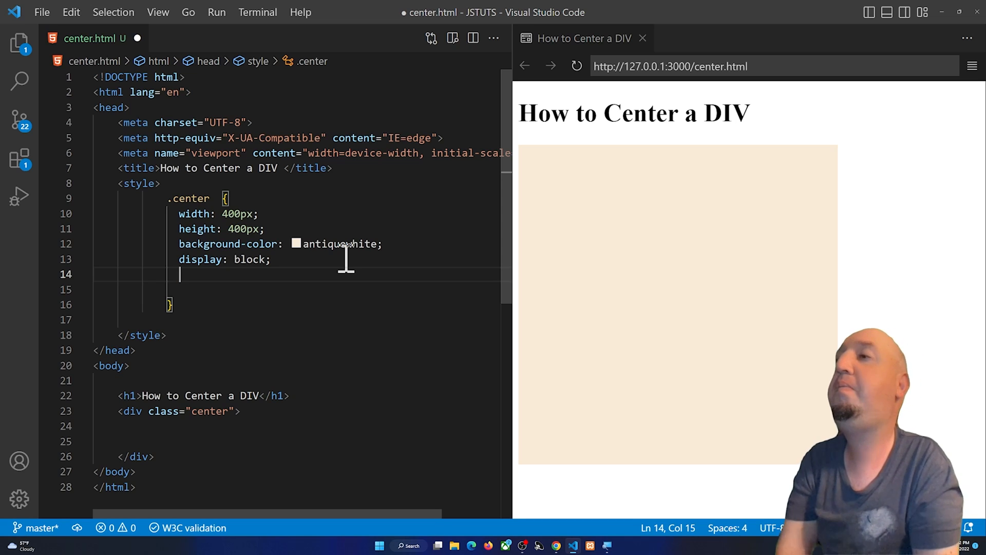
{"action": "type", "text": "margin-"}
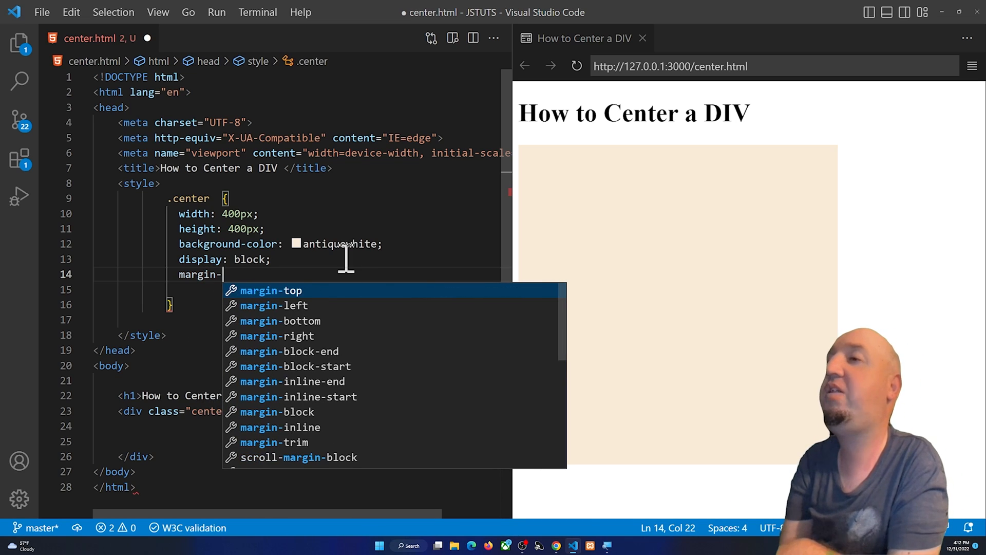
{"action": "type", "text": "left: auto;"}
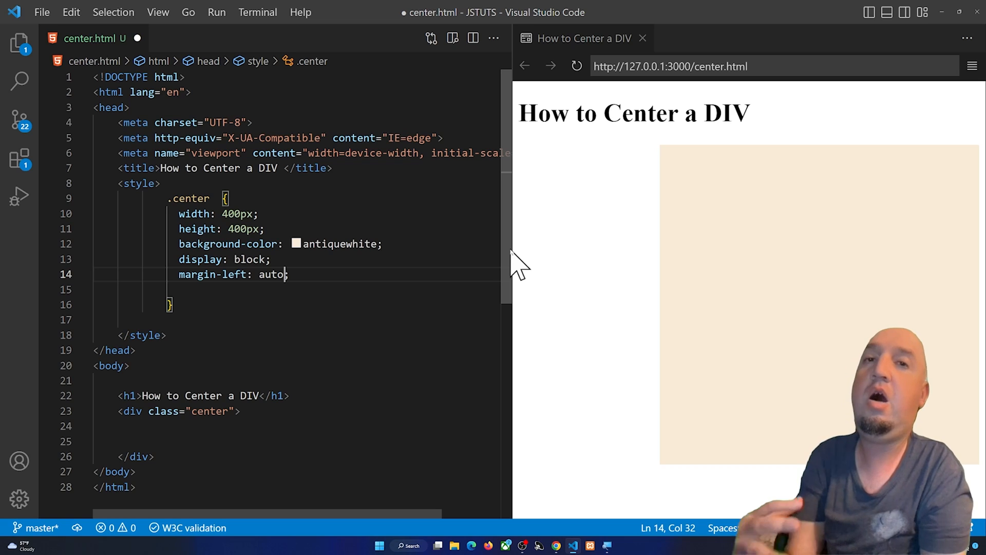
Add margin-right: auto and widen the preview to confirm the square is centered.
{"action": "left_click", "coordinate": [401, 259]}
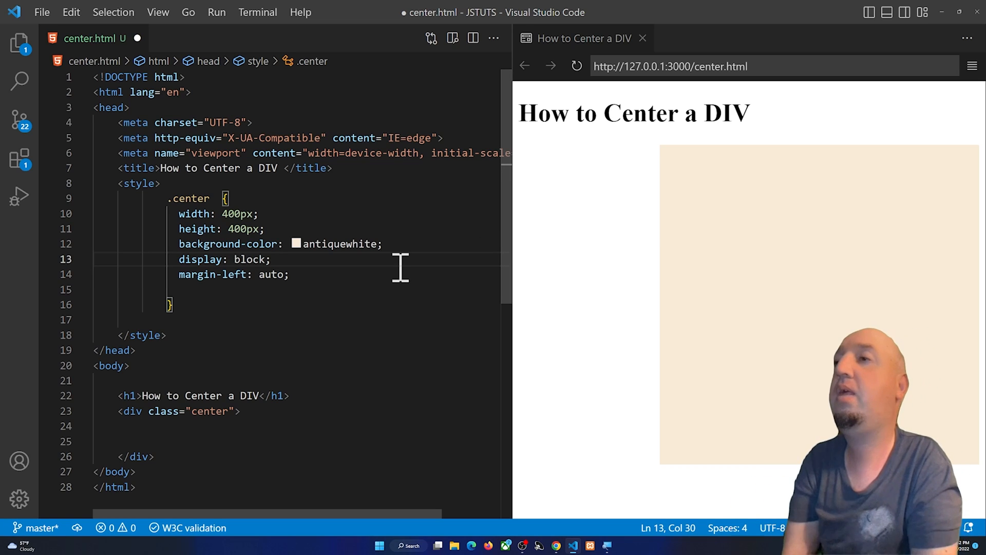
{"action": "key", "text": "enter"}
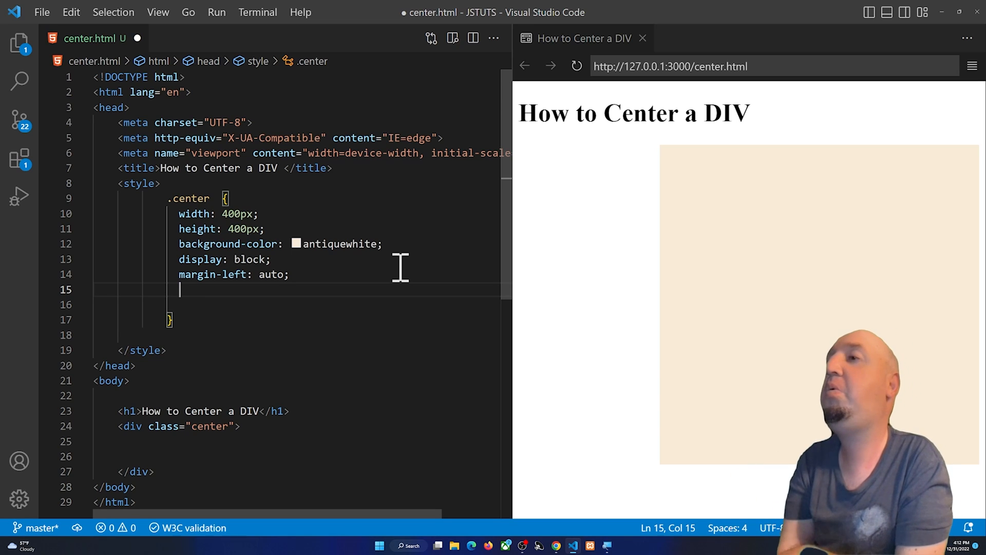
{"action": "type", "text": "margin-"}
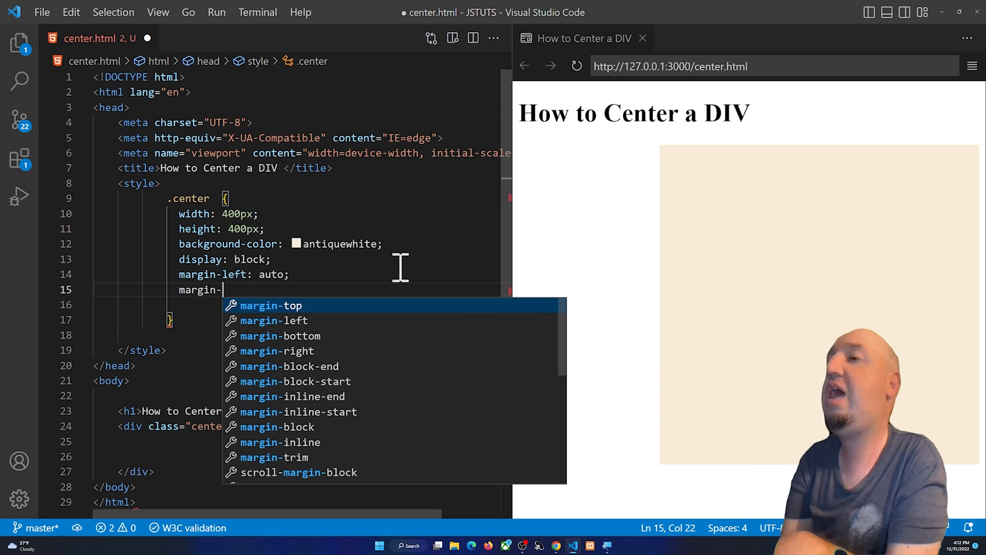
{"action": "type", "text": "right: auto;"}
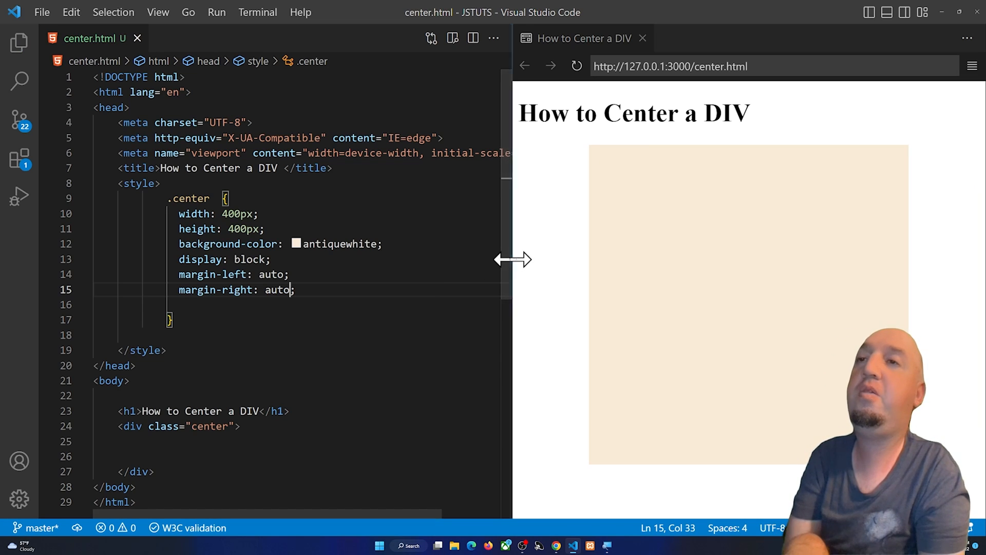
{"action": "left_click_drag", "start_coordinate": [511, 259], "coordinate": [217, 259]}
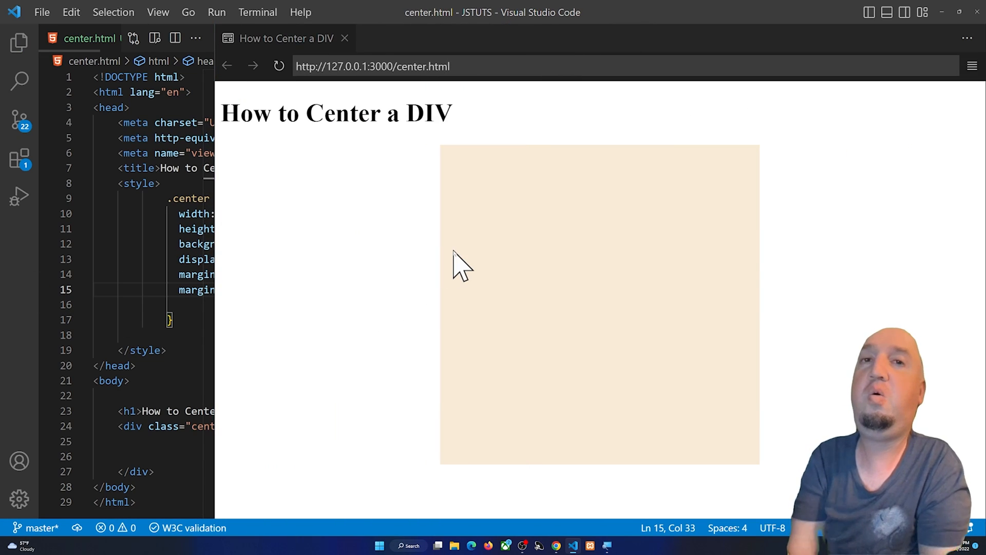